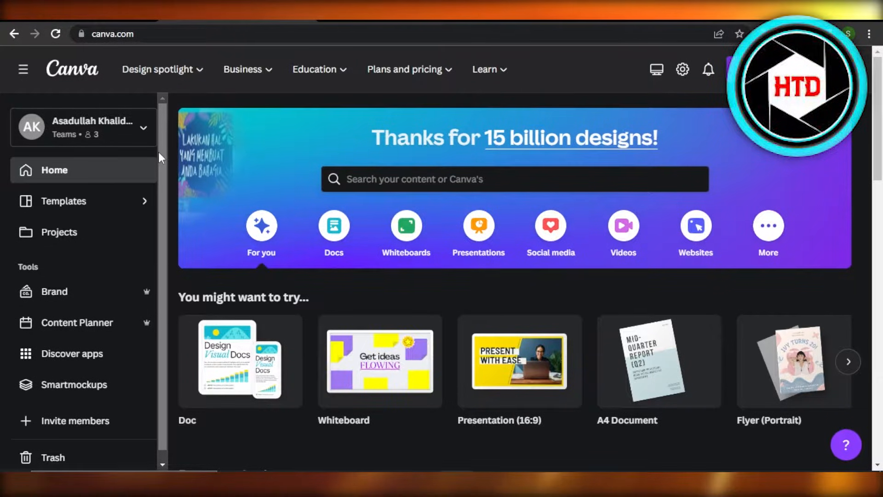
Step: Search Google for "download canva for pc"
text(download canva for pc)
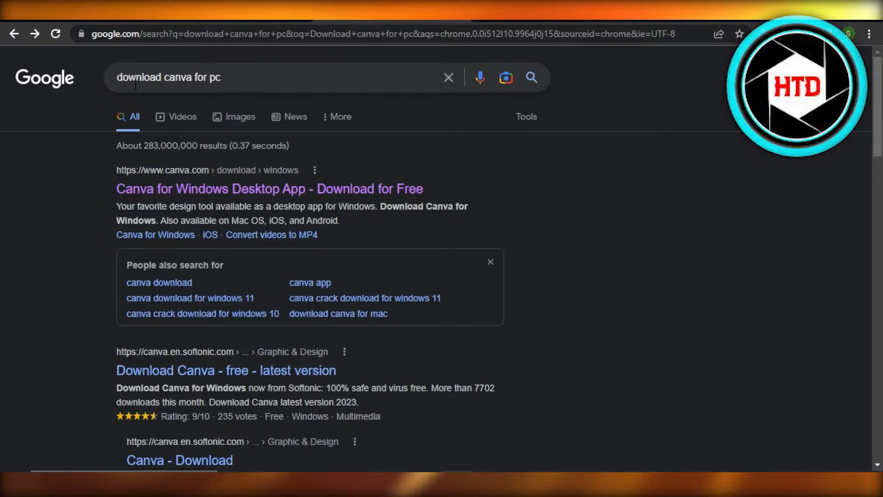
mouse_move(169, 196)
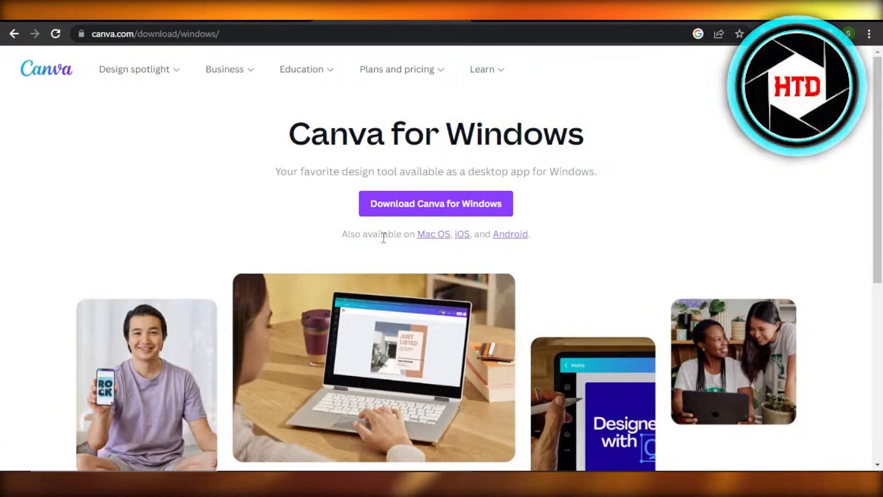
mouse_move(473, 253)
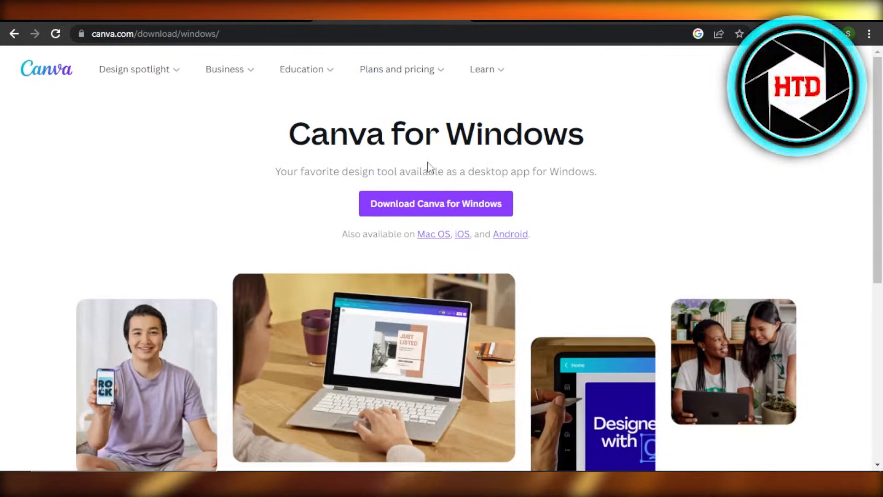
mouse_move(414, 212)
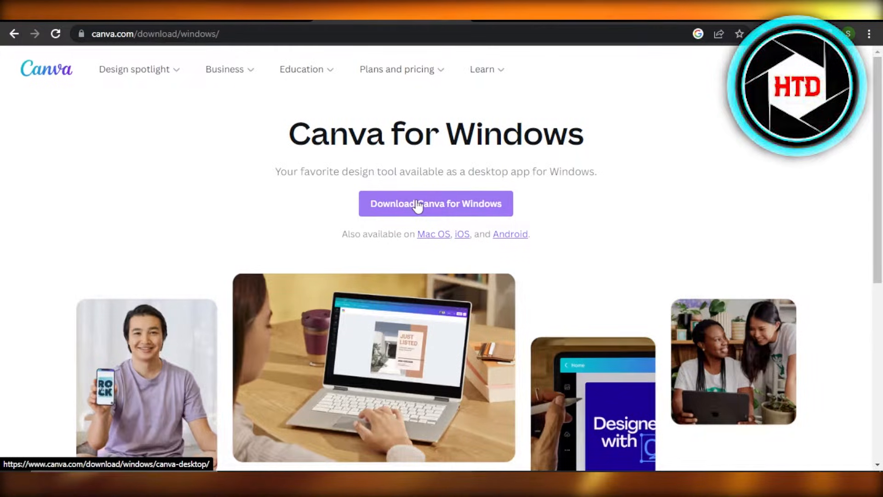
Step: Start the Canva for Windows download and check the Canva Setup progress in the download bar
click(436, 204)
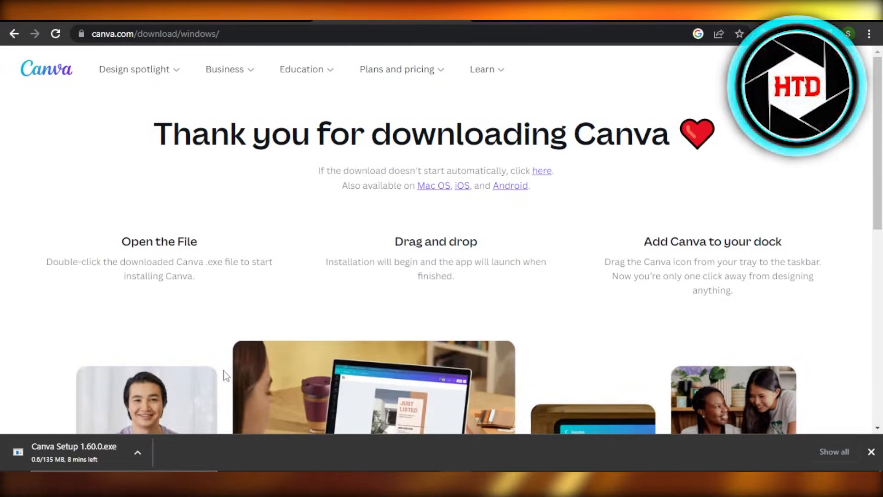
click(139, 453)
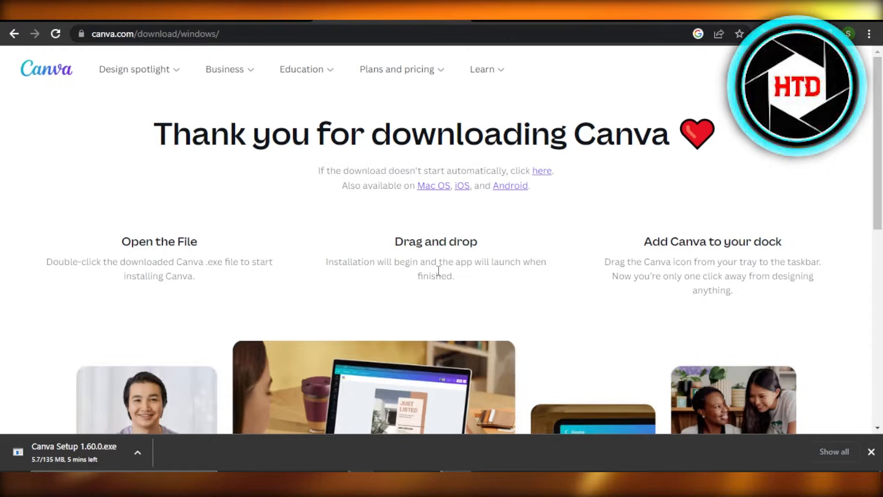
scroll(down, 3)
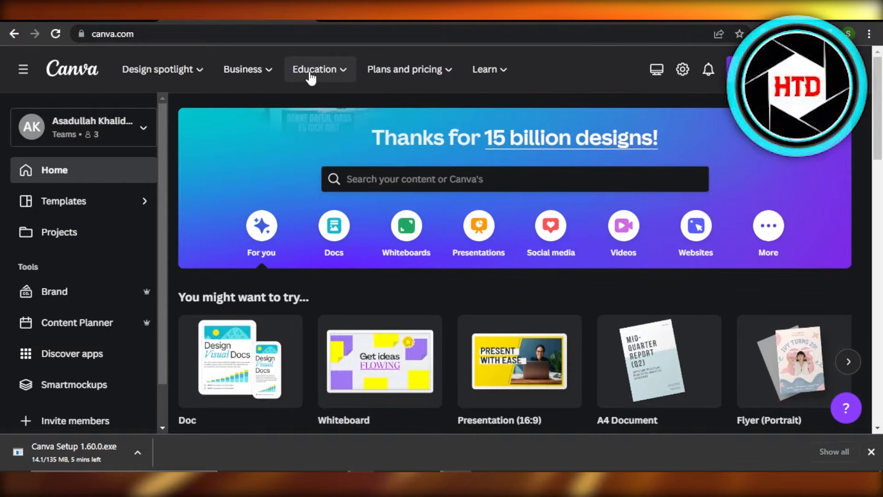
mouse_move(167, 351)
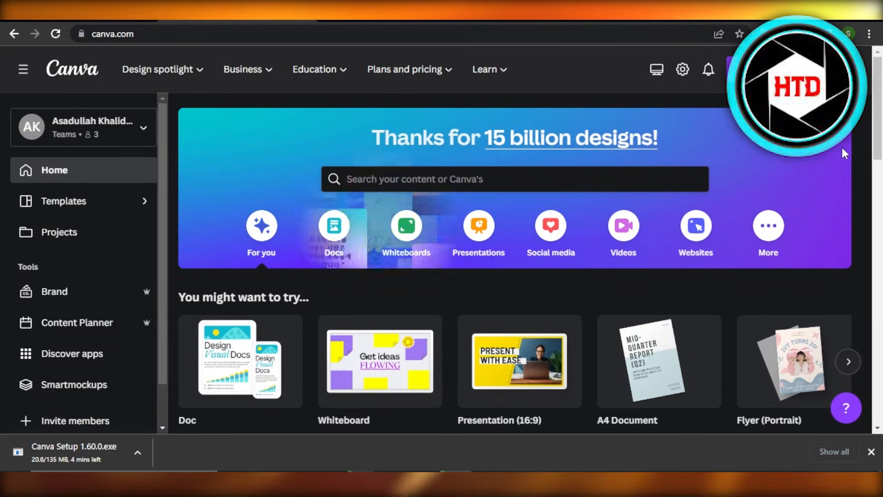
Step: Scroll the Canva page while Canva Setup 1.60.0.exe keeps downloading
scroll(down, 3)
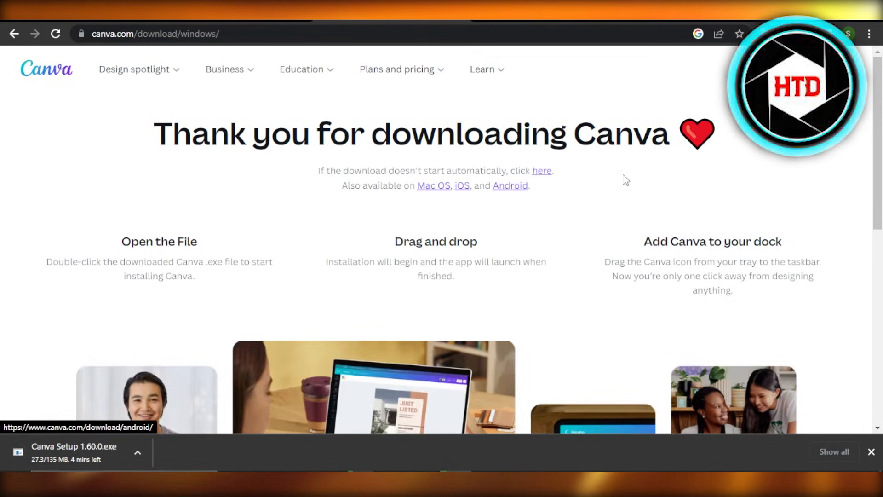
mouse_move(827, 287)
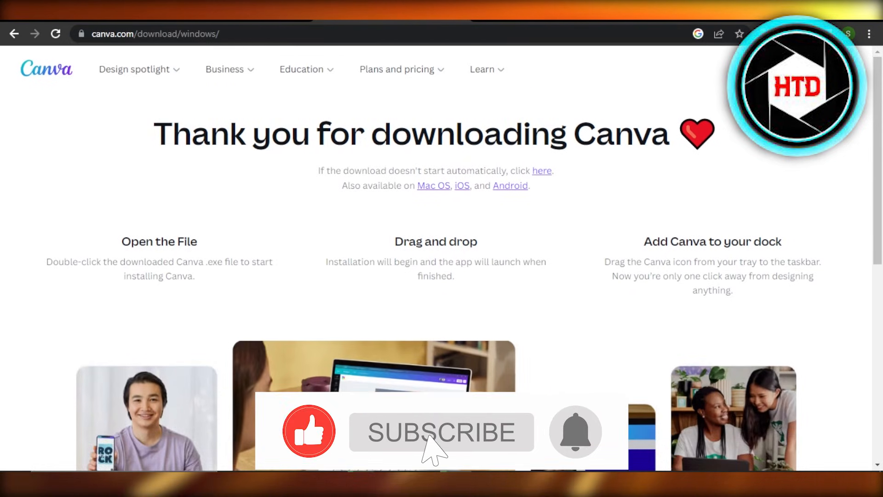
Step: View the Canva thank-you page's installer steps while the download continues
click(441, 432)
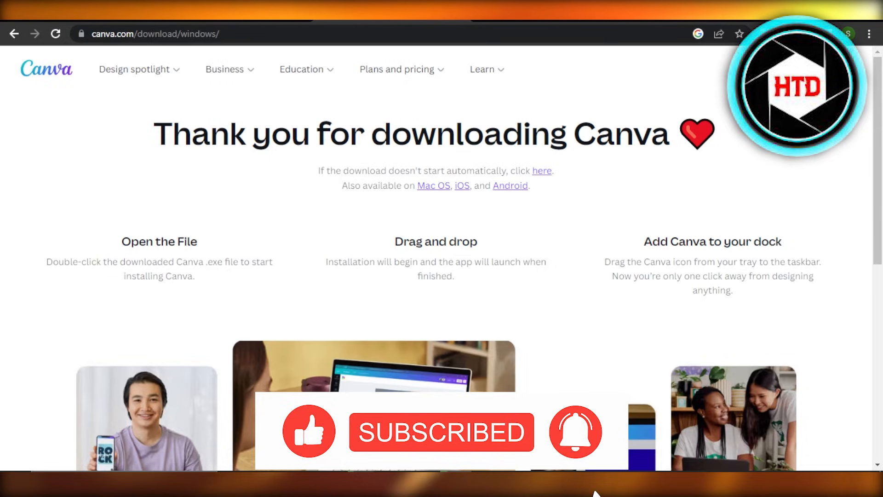